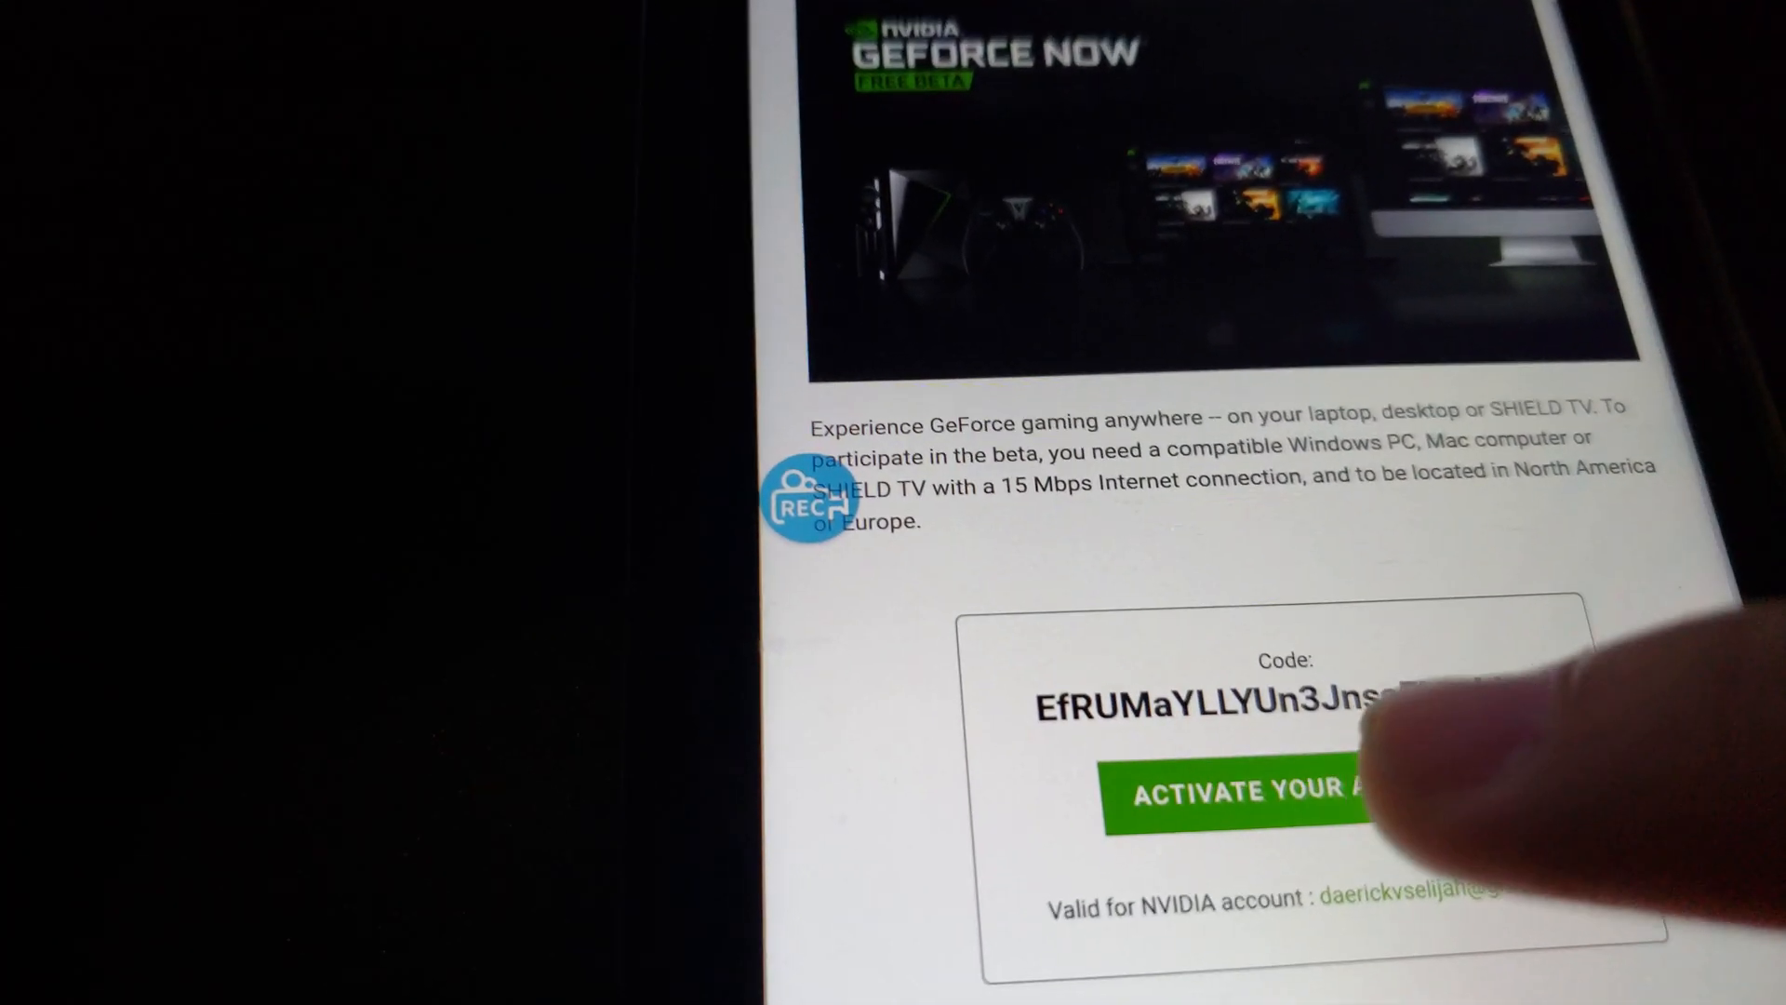
Scroll to the reward form and submit the GeForce Now beta code with REDEEM
{"action": "scroll", "scroll_direction": "down", "scroll_amount": 3}
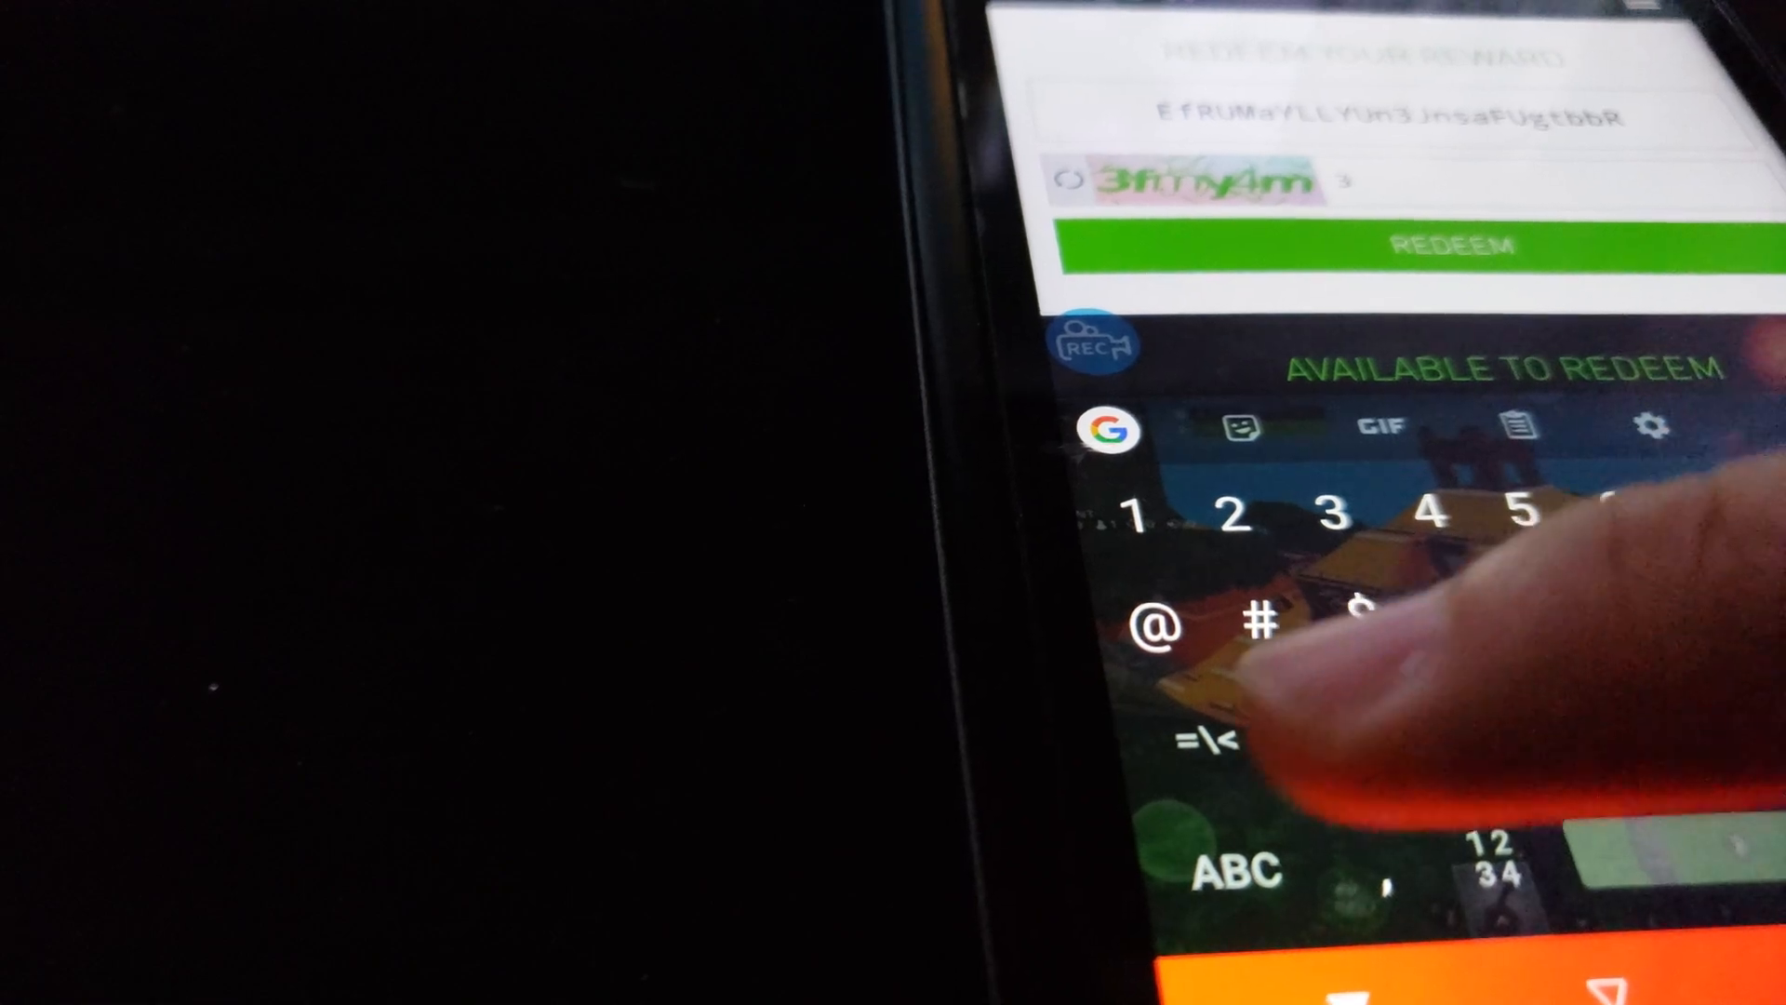
{"action": "left_click", "coordinate": [1239, 872]}
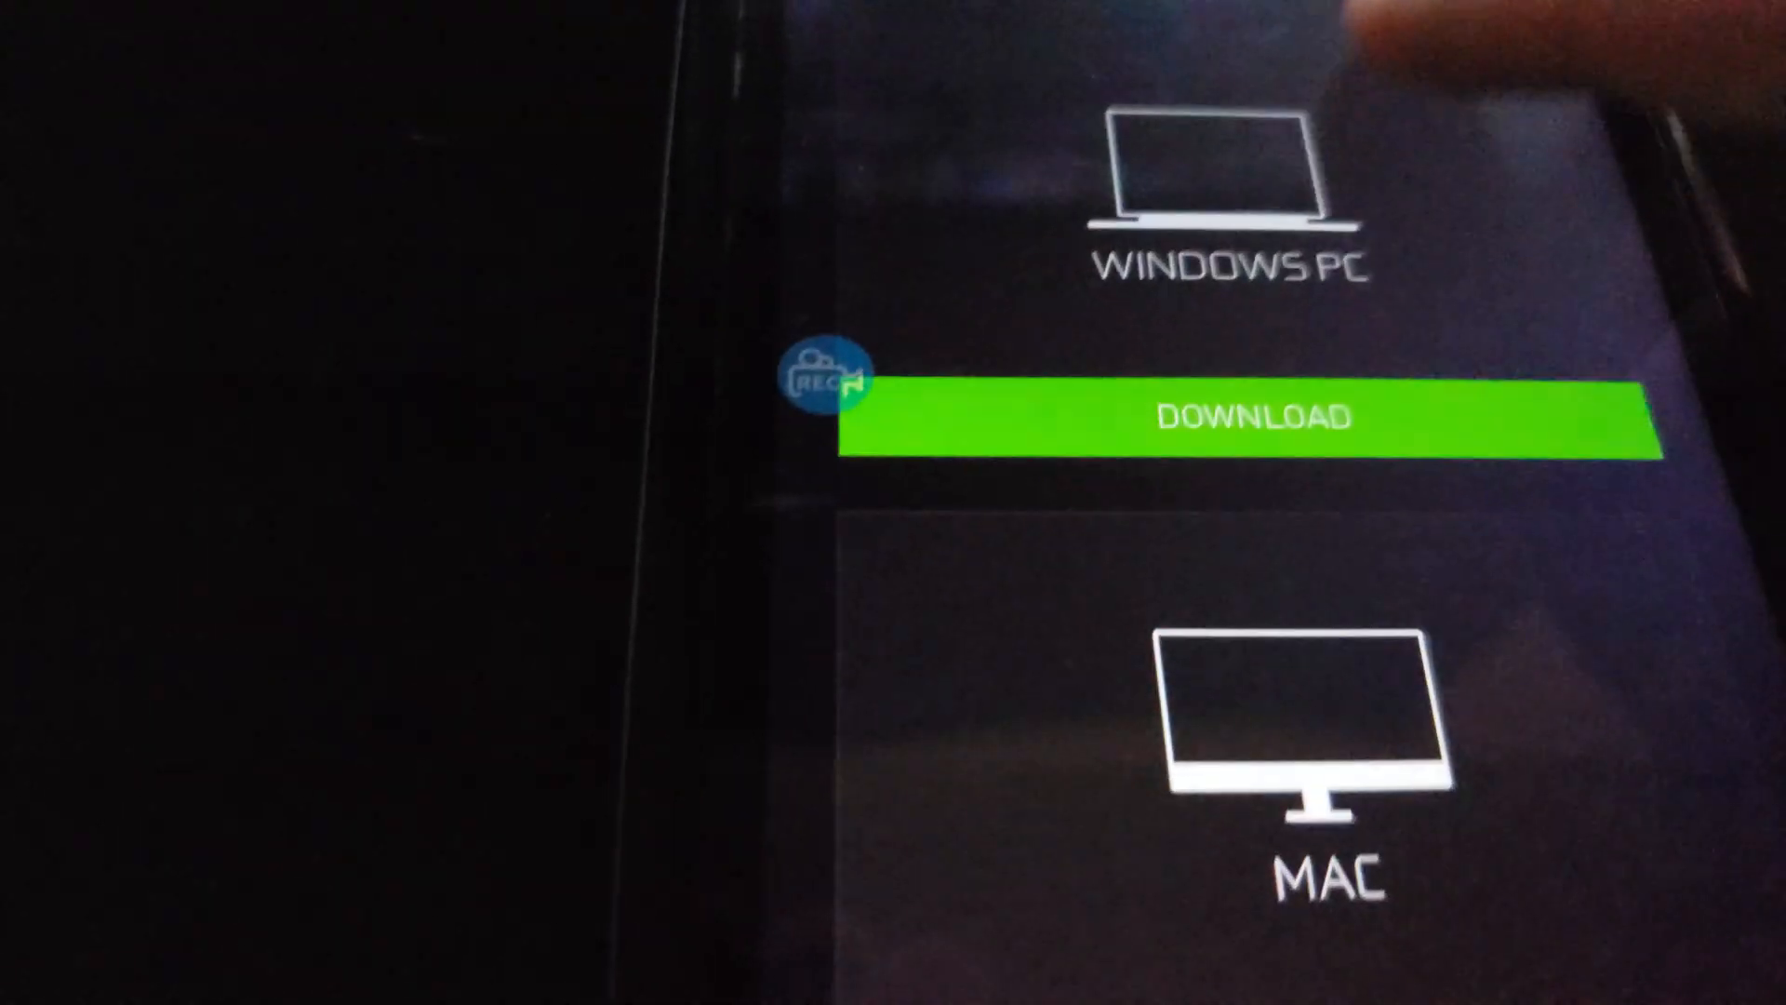
Scroll down the welcome page to the Windows PC and Mac DOWNLOAD buttons
{"action": "scroll", "scroll_direction": "down", "scroll_amount": 3}
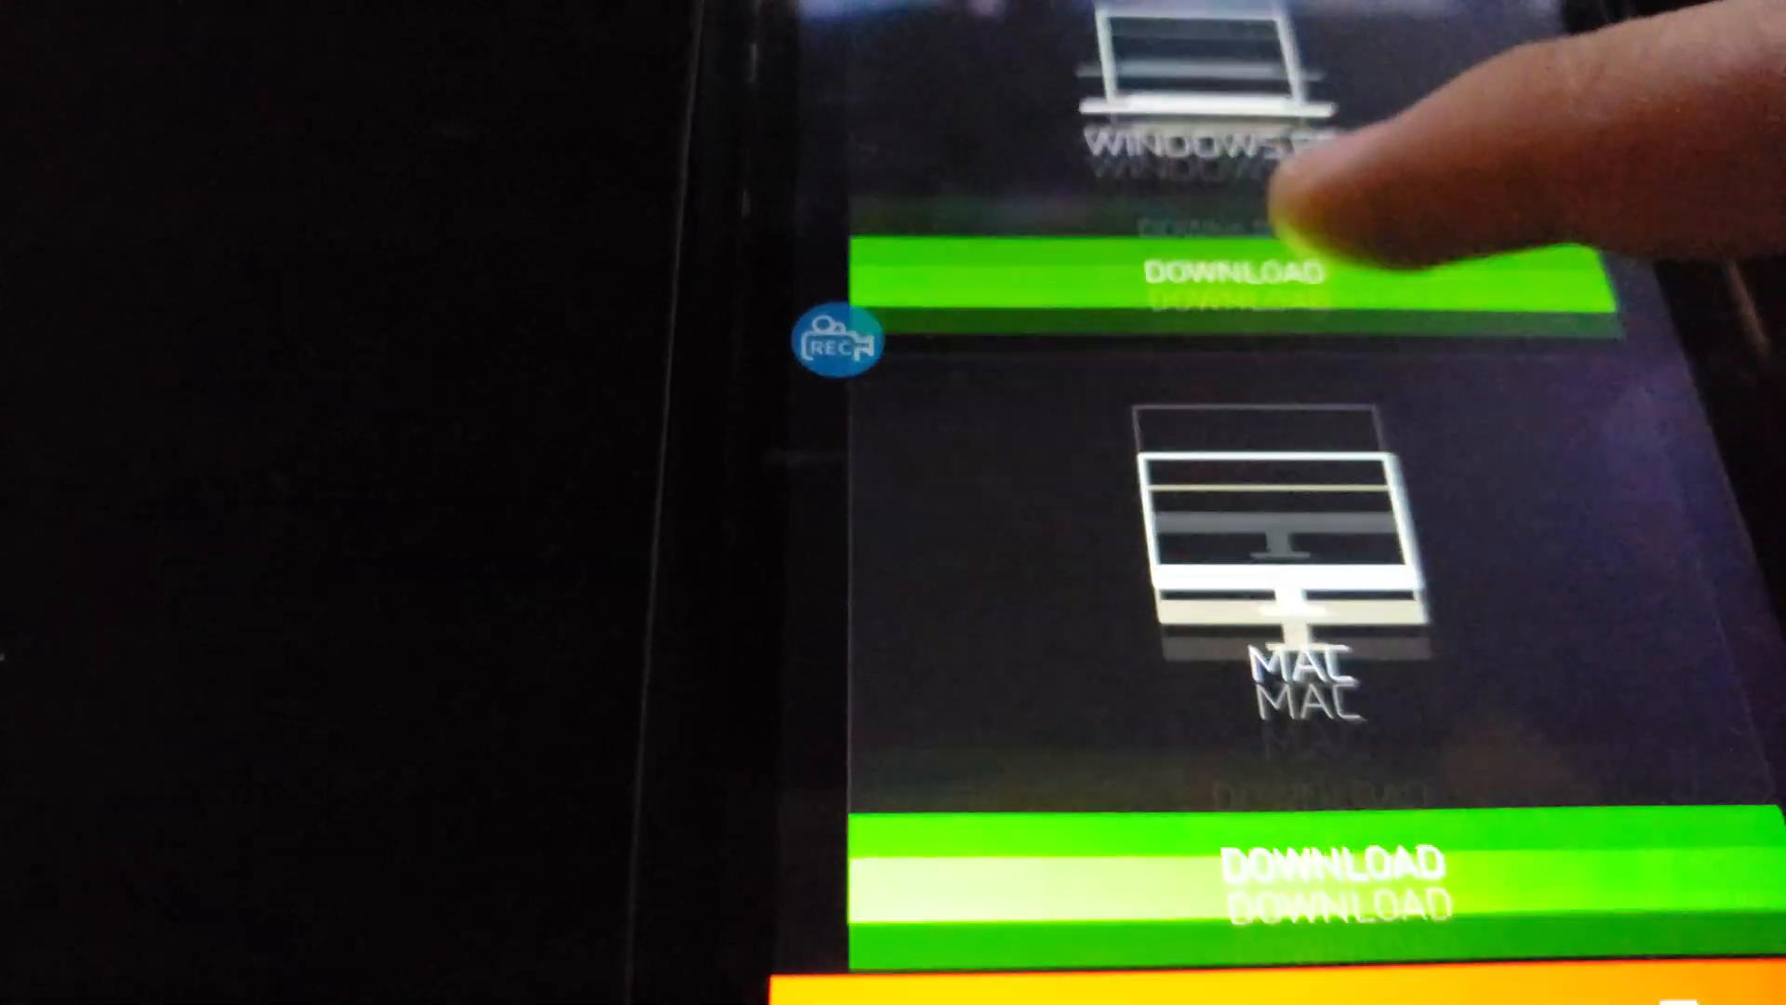
{"action": "scroll", "scroll_direction": "down", "scroll_amount": 3}
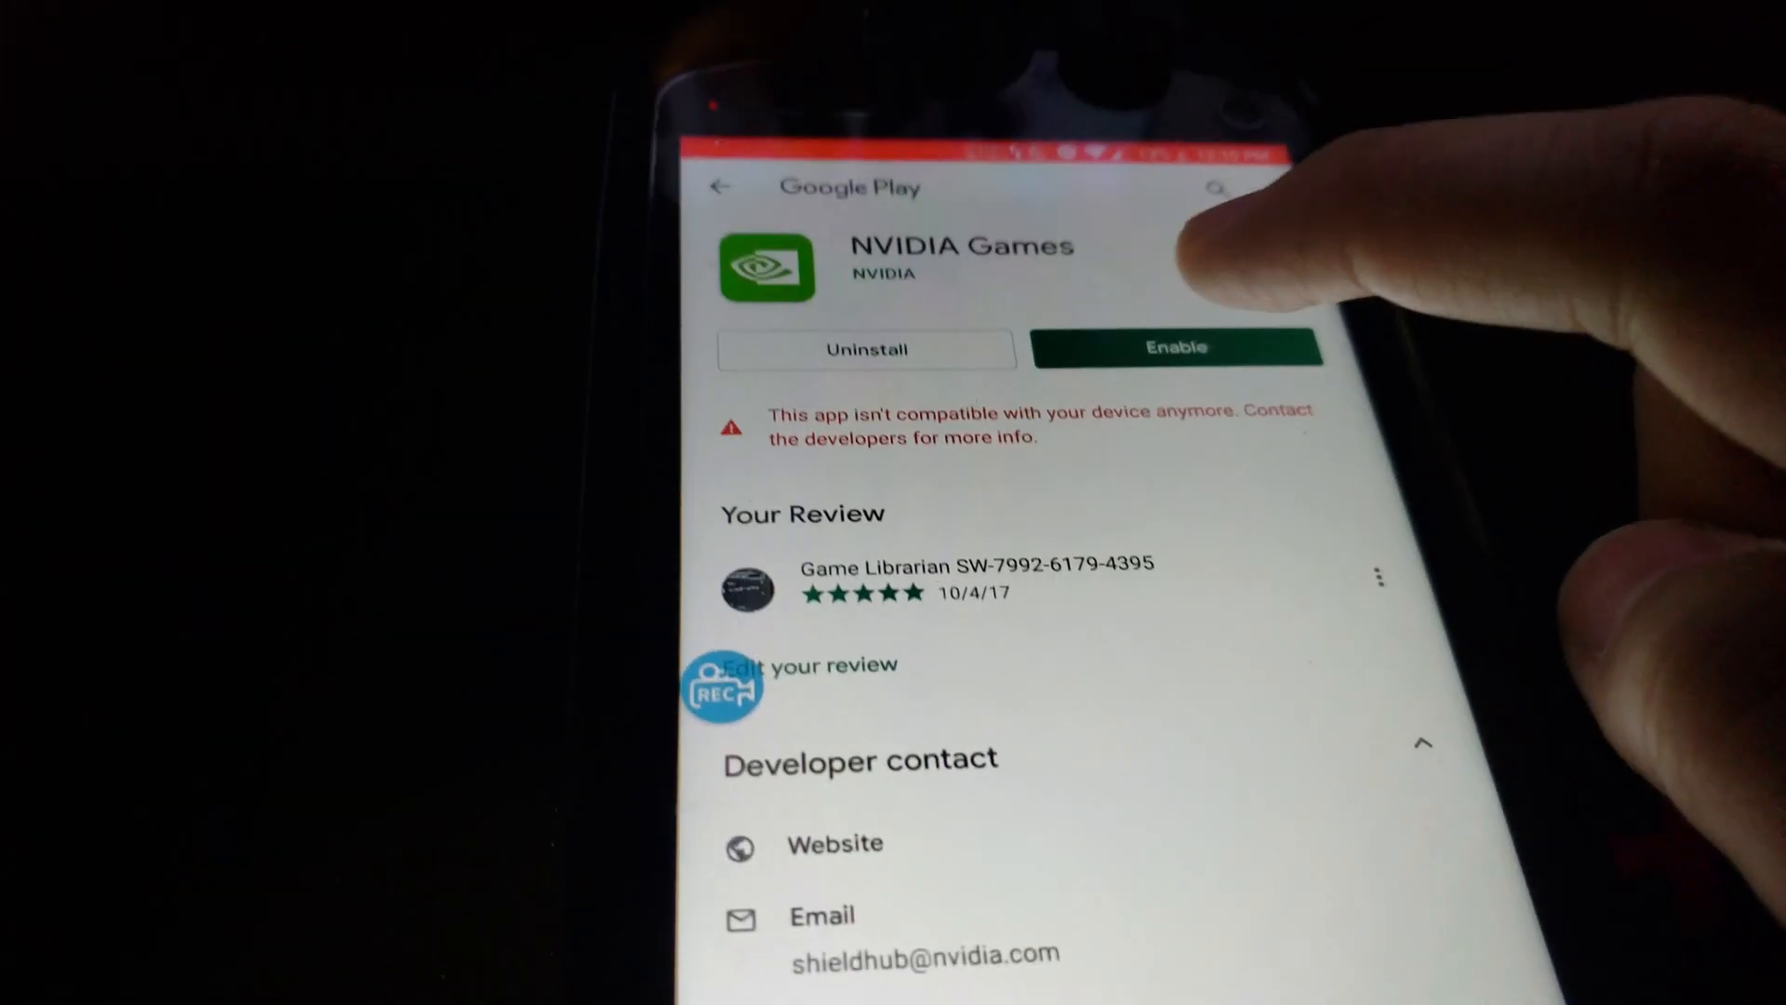
Open the NVIDIA Games listing in the Google Play Store
{"action": "left_click", "coordinate": [1174, 347]}
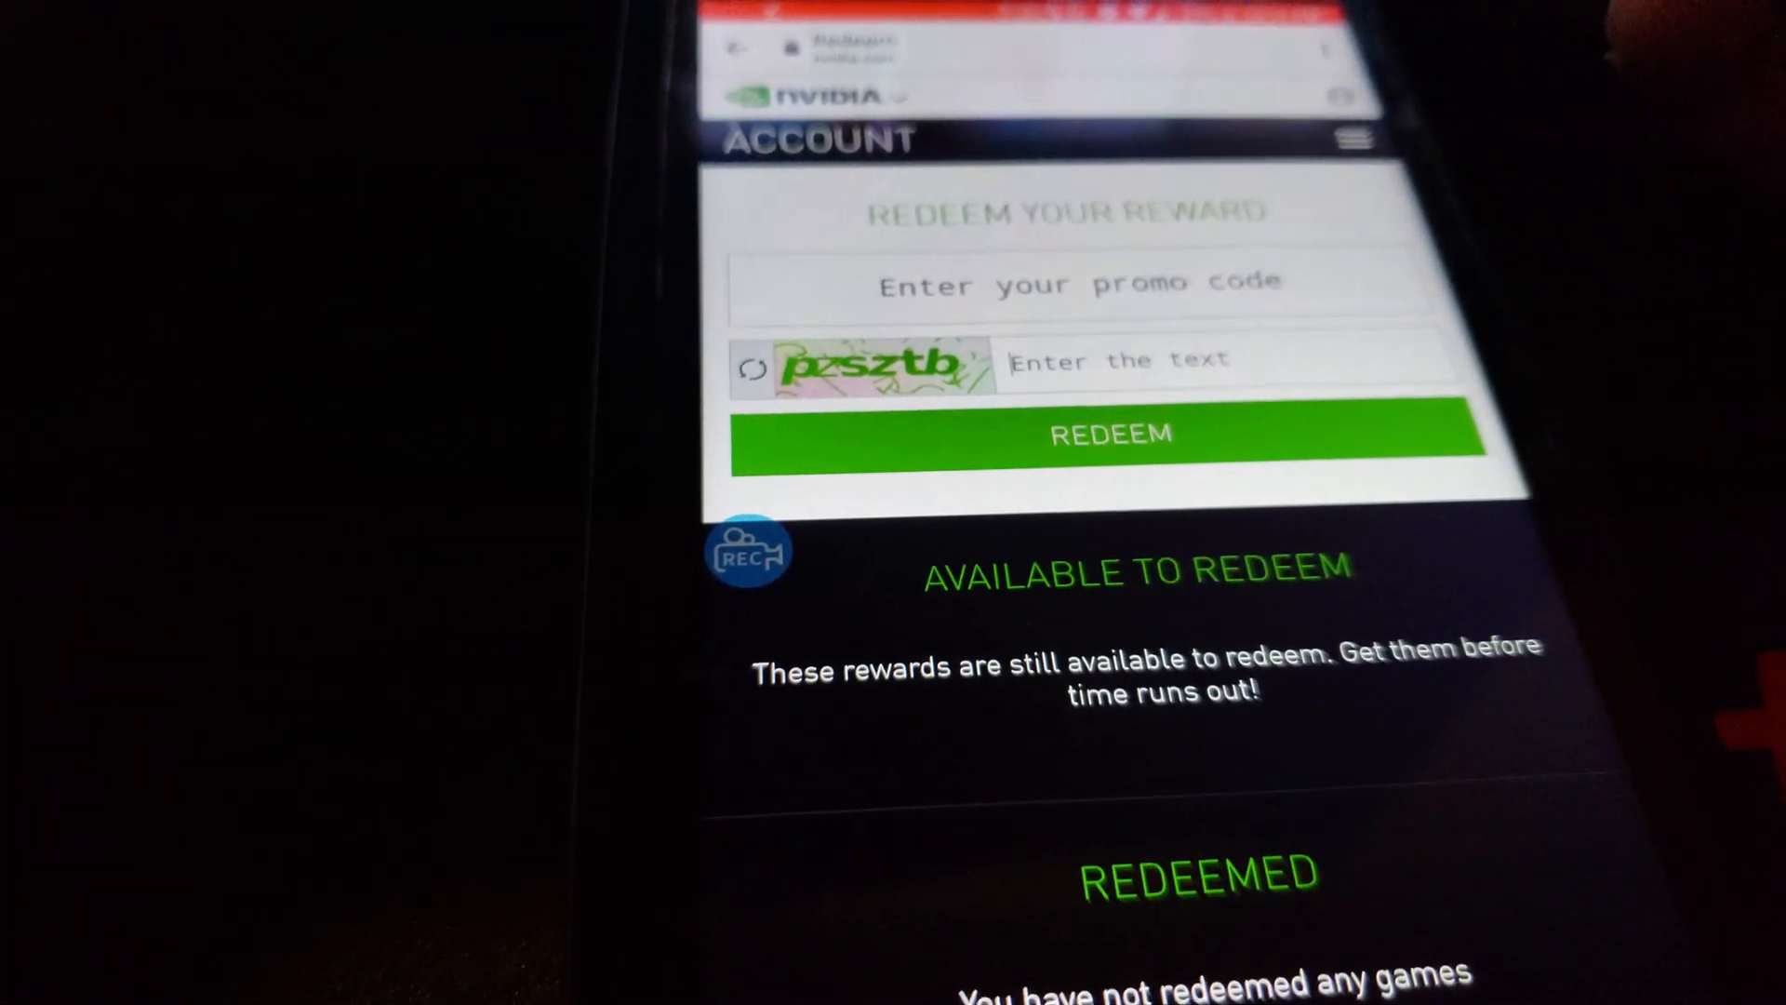
Scroll the NVIDIA account page down to the GeForce NOW beta welcome section
{"action": "scroll", "scroll_direction": "down", "scroll_amount": 3}
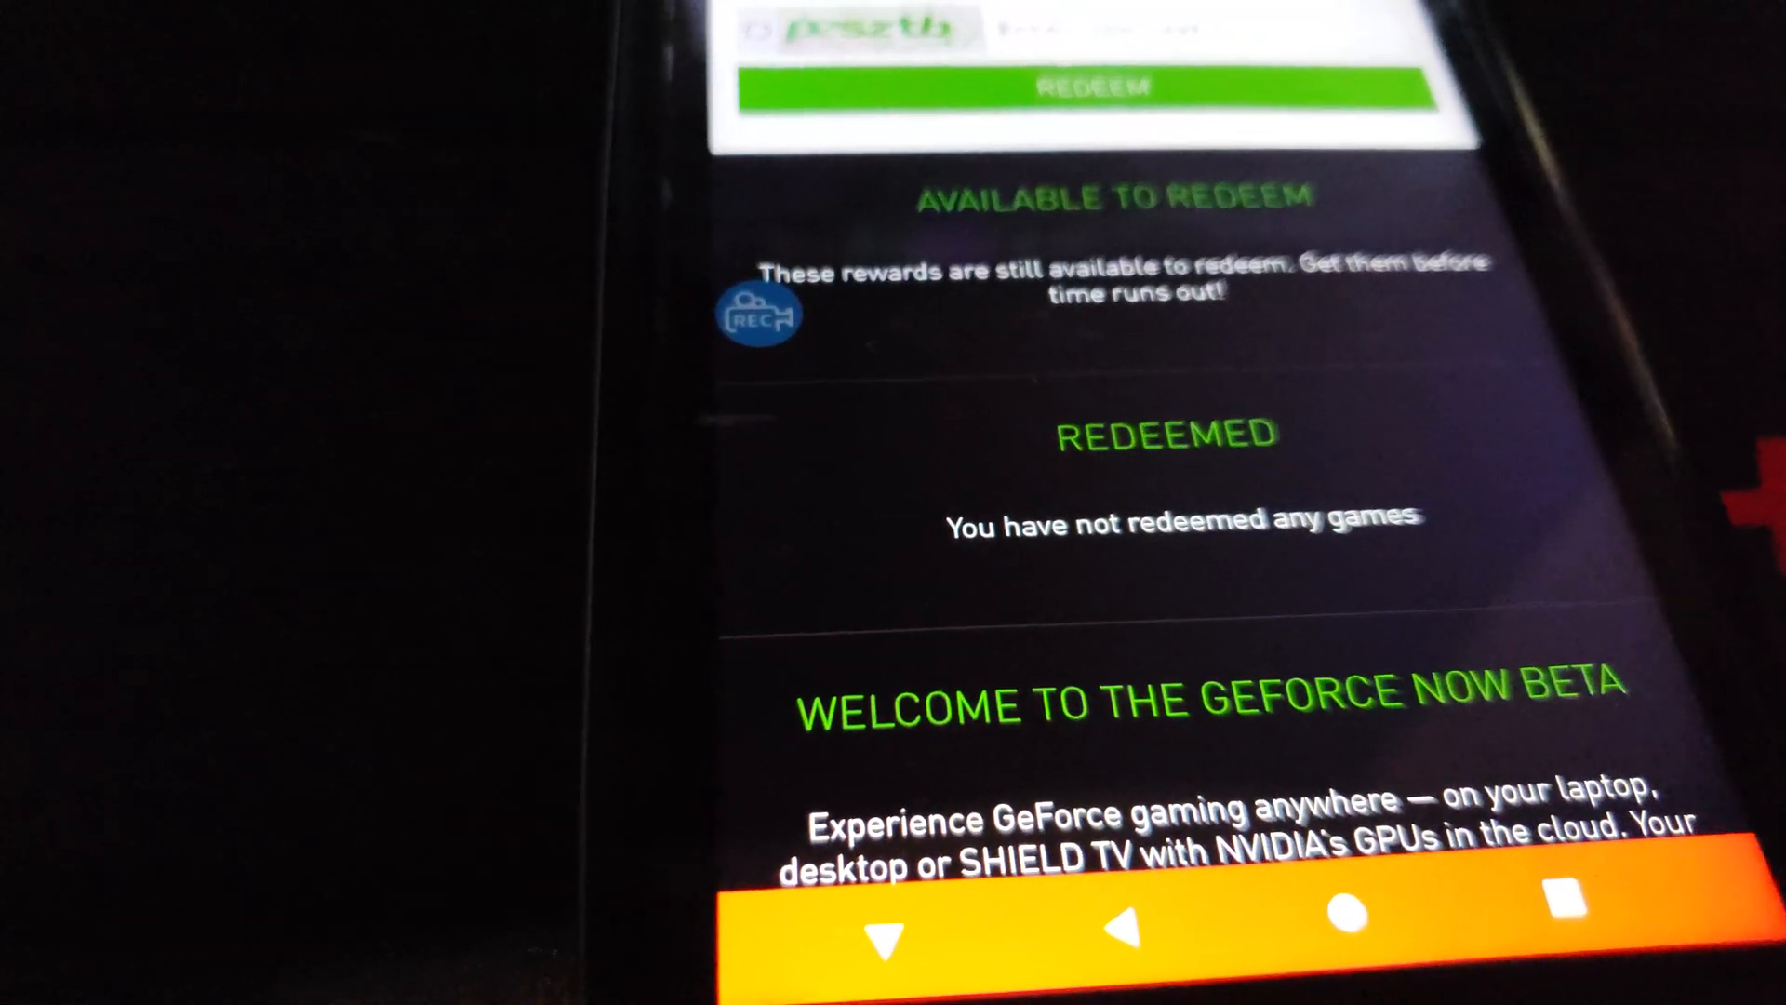